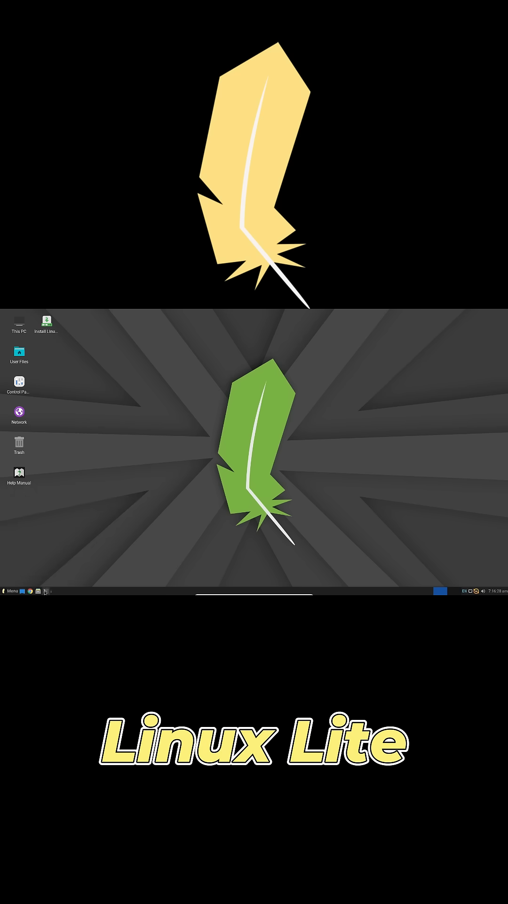
# Run neofetch in a Linux Lite terminal, then browse File System in Thunar
pyautogui.click(45, 590)
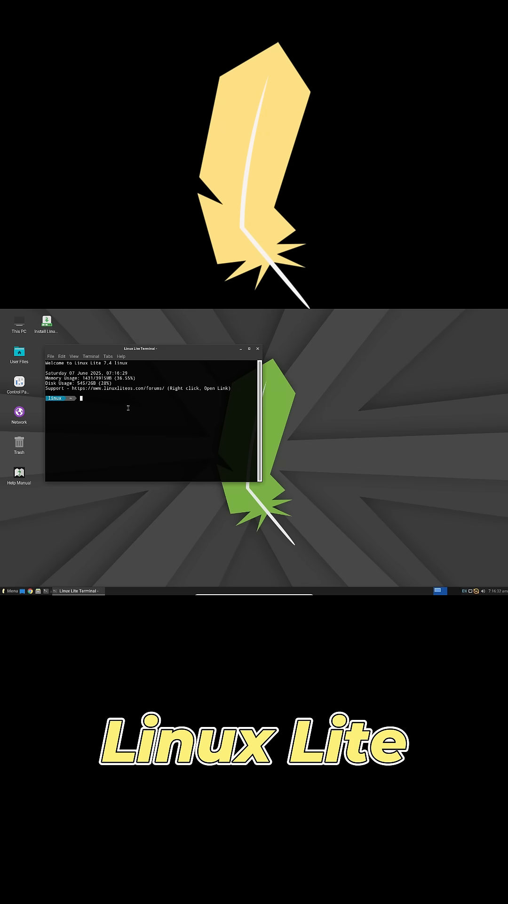
pyautogui.write('neofetch')
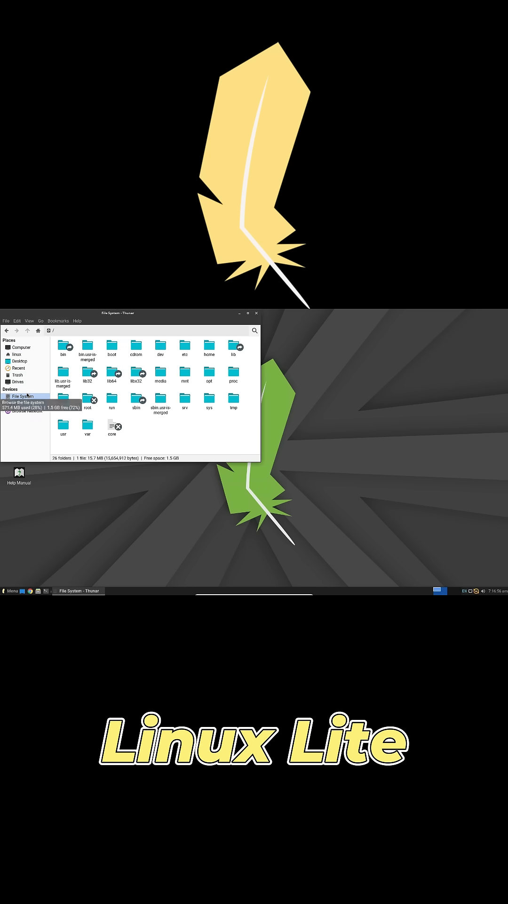
pyautogui.click(256, 313)
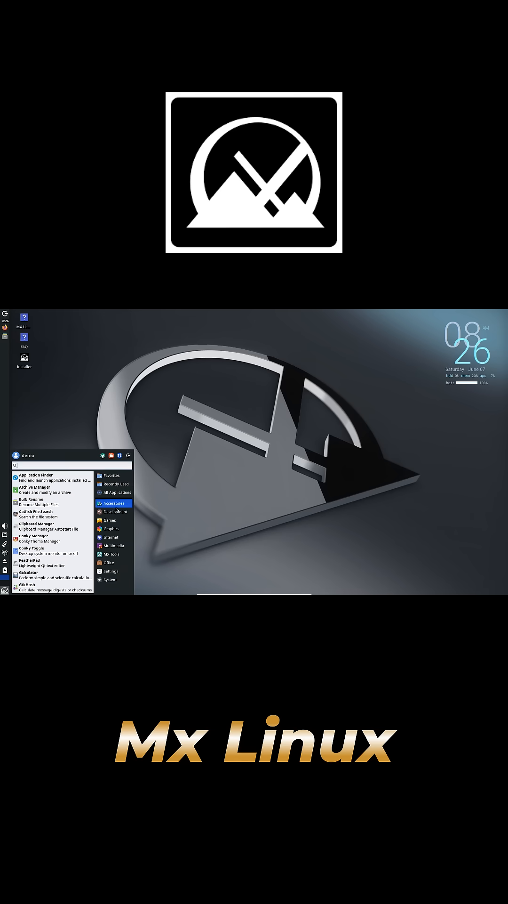
# Browse the Accessories and Games categories in MX Linux's Whisker menu, then open Thunar at File System
pyautogui.click(109, 563)
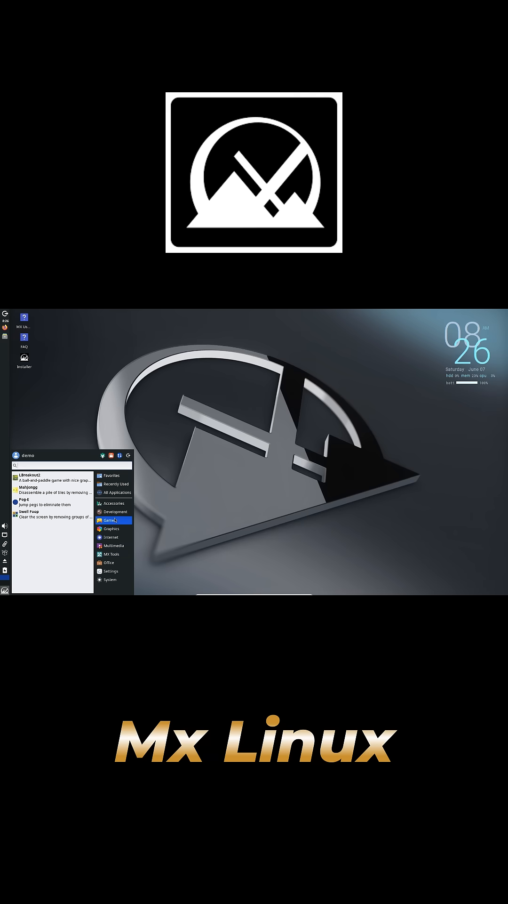
pyautogui.click(110, 570)
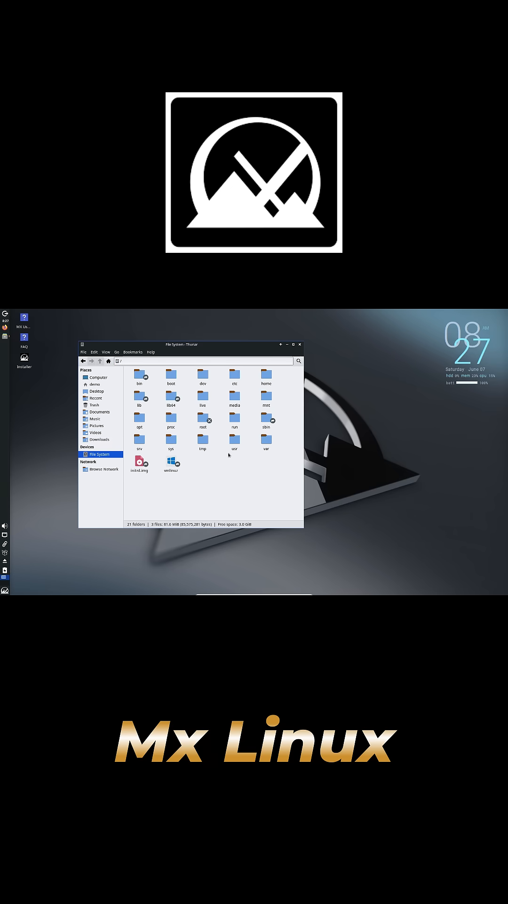
pyautogui.click(299, 345)
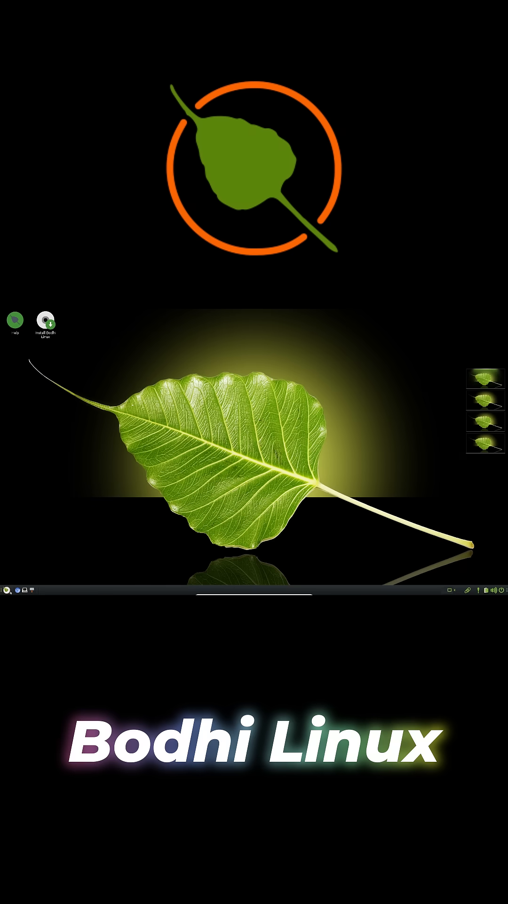
# Open and close Bodhi's home folder, then show the Main menu's Applications > Preferences submenu
pyautogui.click(5, 589)
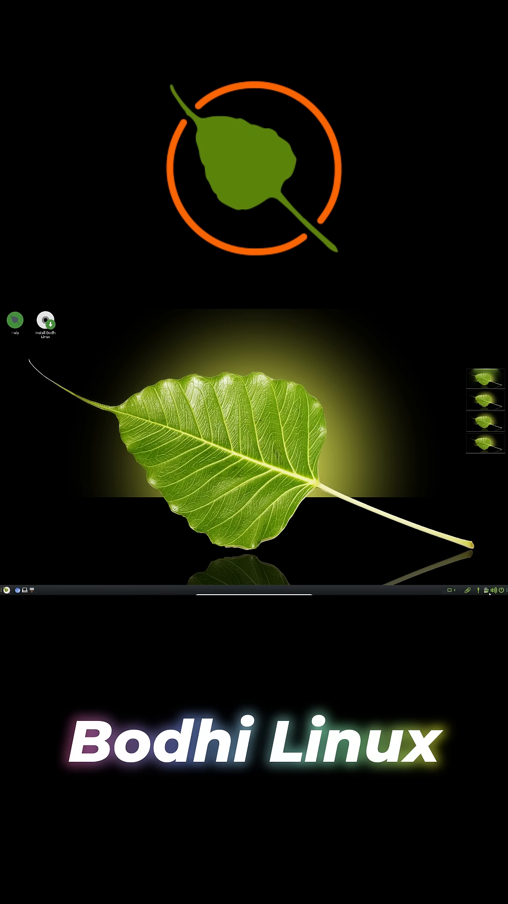
pyautogui.moveTo(107, 421)
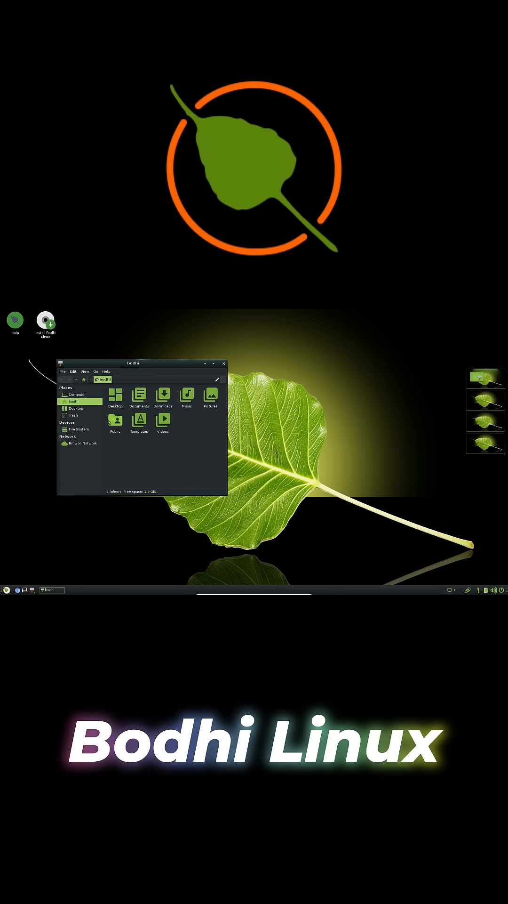
pyautogui.click(223, 364)
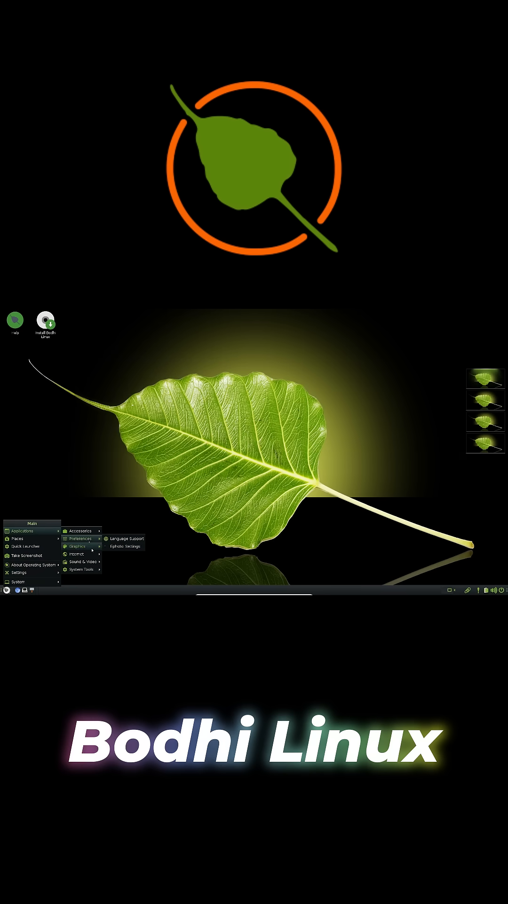
pyautogui.click(133, 514)
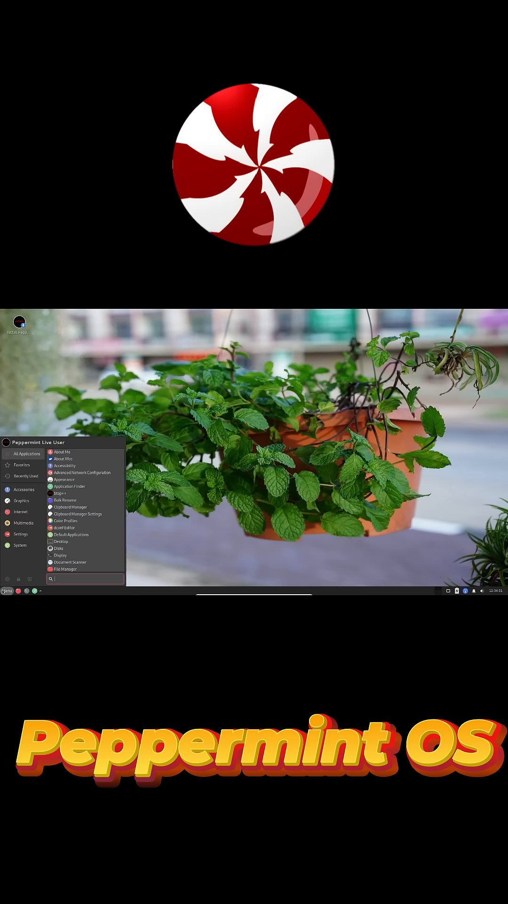
# Open Settings Manager from Peppermint's Settings menu category, showing System and Other tools
pyautogui.click(19, 545)
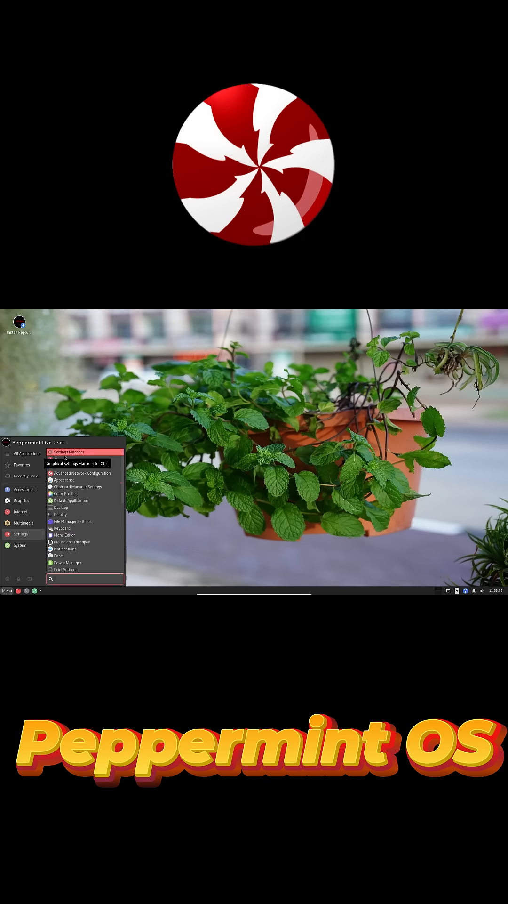
pyautogui.click(68, 452)
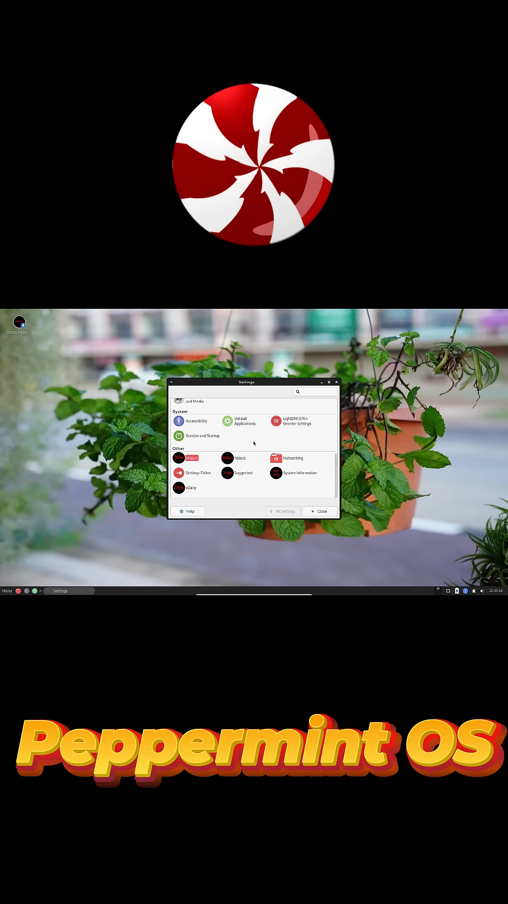
pyautogui.click(275, 472)
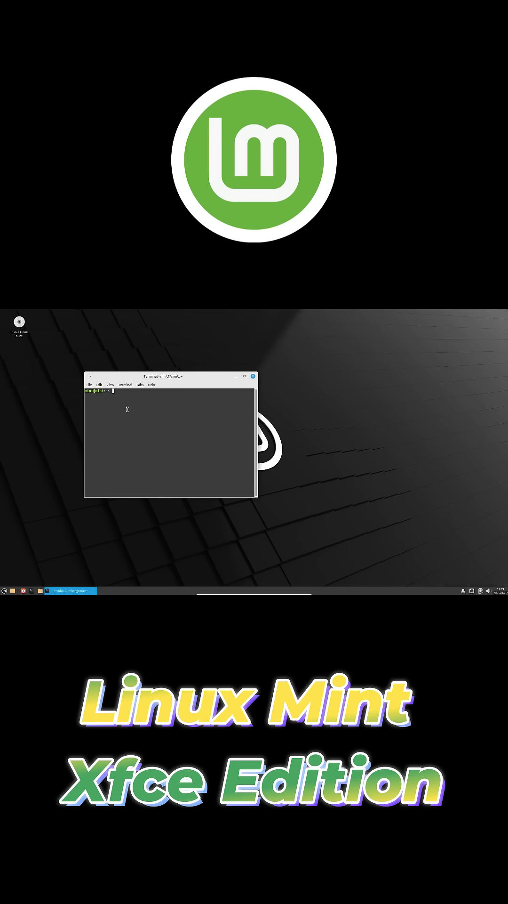
# Run neofetch in Linux Mint Xfce's terminal, then view the empty Trash in Thunar
pyautogui.write('neofetch')
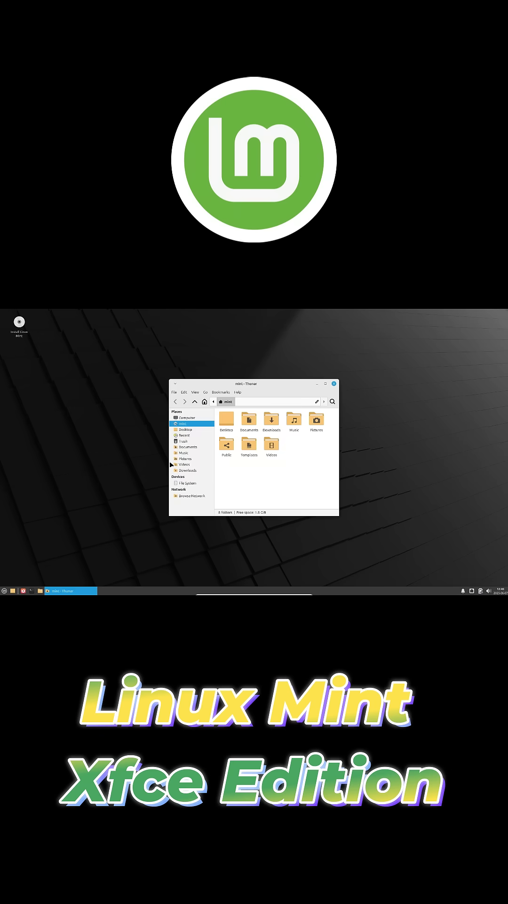
pyautogui.click(183, 441)
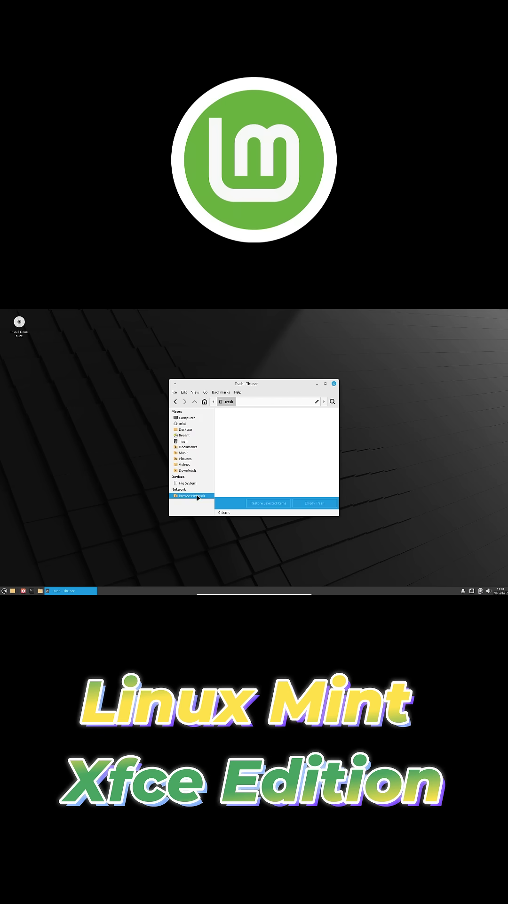
pyautogui.click(333, 384)
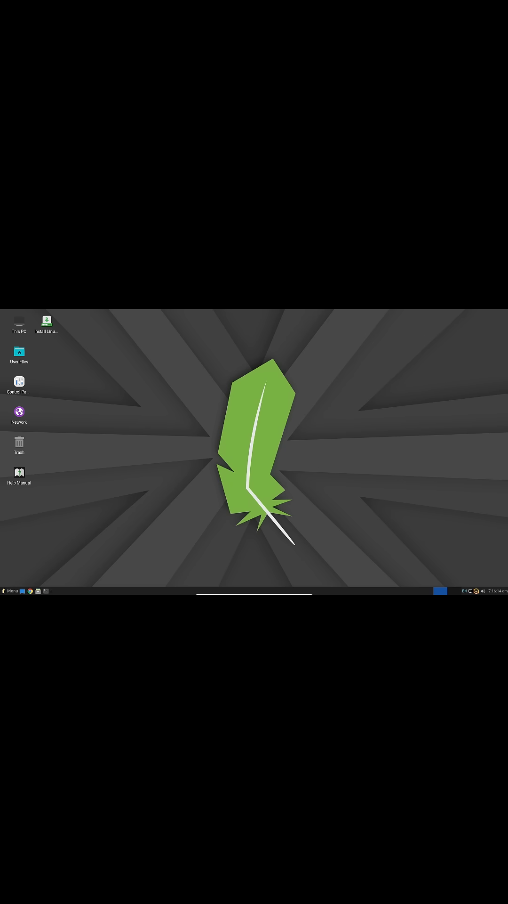
# List All Applications in Linux Lite's menu, then switch to the MX Linux desktop
pyautogui.click(11, 590)
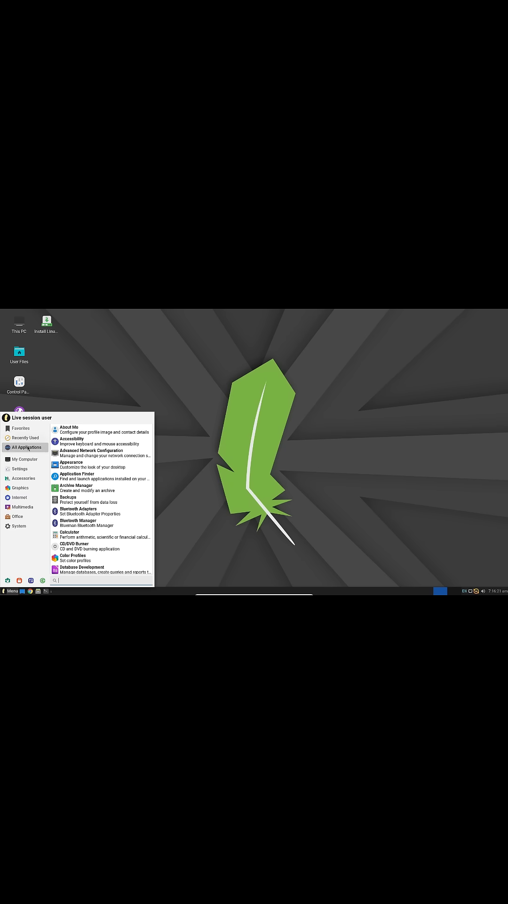
pyautogui.click(23, 506)
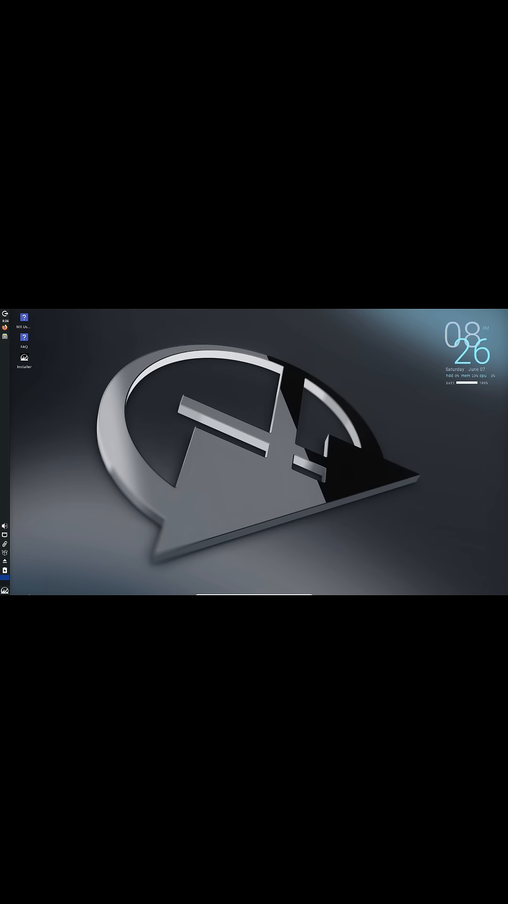
pyautogui.click(5, 587)
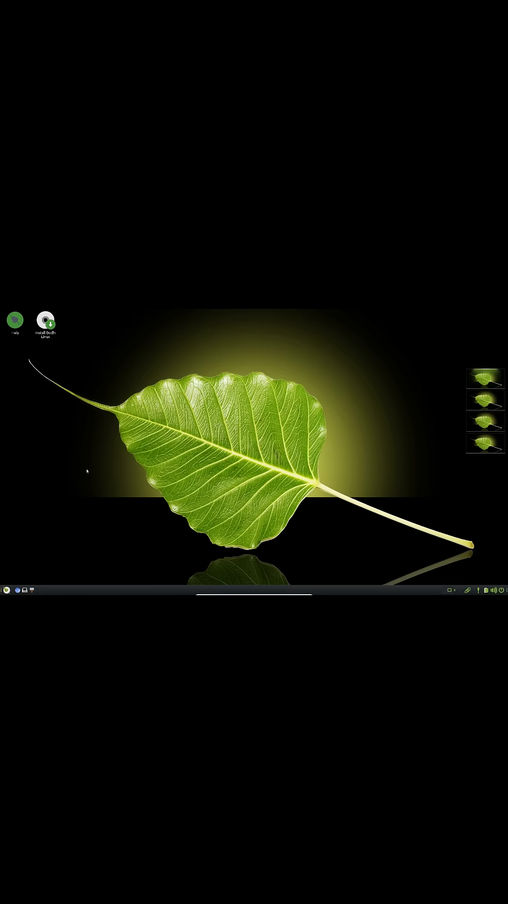
# View Bodhi's Applications > Internet submenu, then Mint Xfce's Multimedia apps in the Whisker menu
pyautogui.click(5, 590)
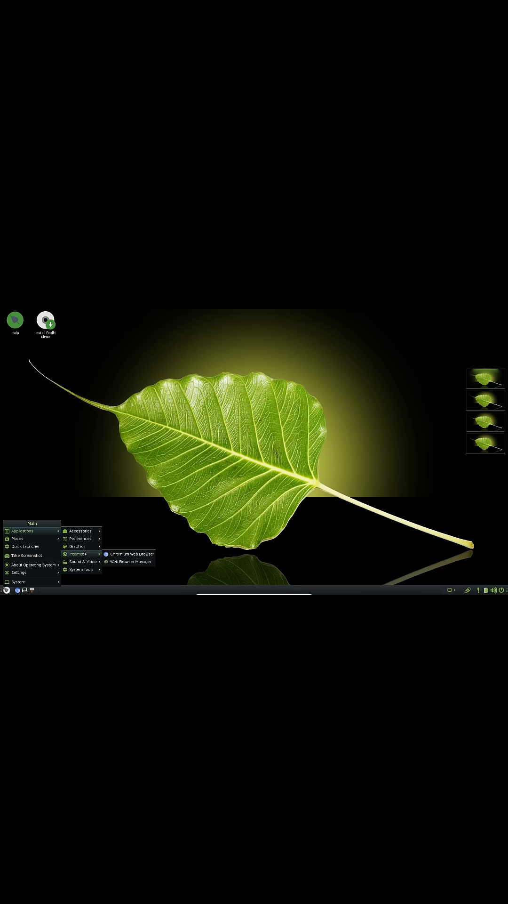
pyautogui.moveTo(25, 546)
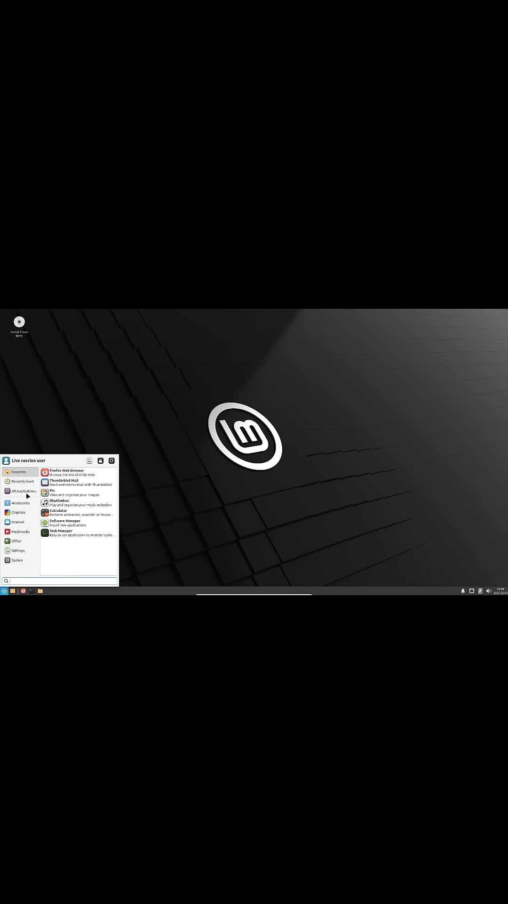
pyautogui.click(20, 531)
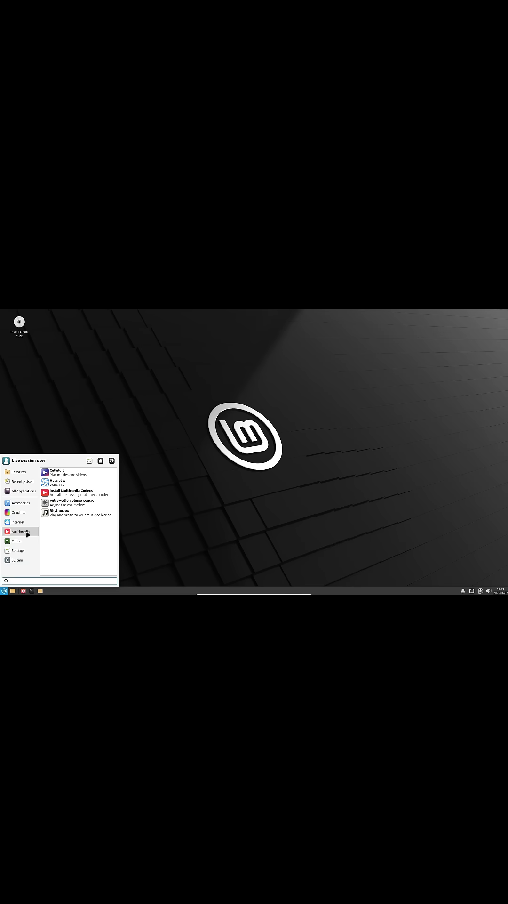